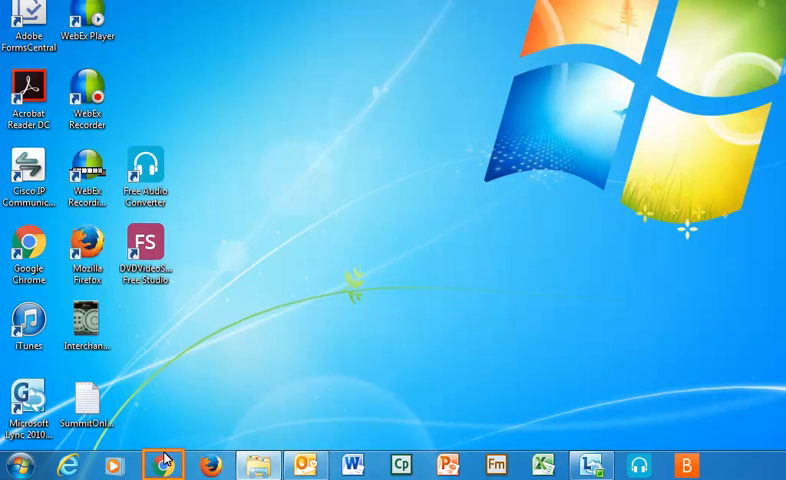
Launch Google Chrome from the Windows 7 taskbar.
{"action": "left_click", "coordinate": [162, 460]}
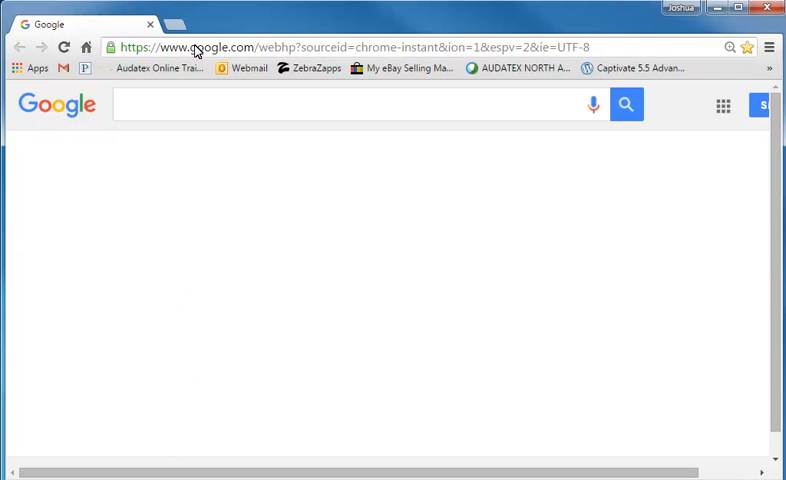
Search 'elink' in the address bar and load the EDEN-powered eLink login page.
{"action": "type", "text": "elink"}
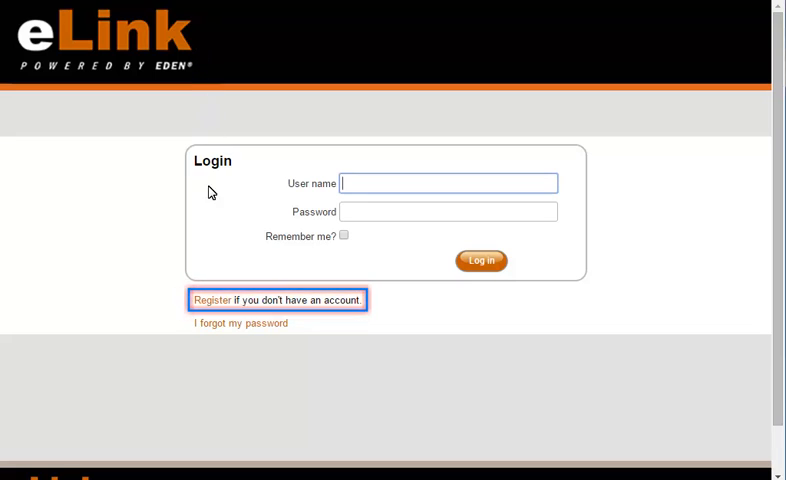
Follow the Register link under the login box to open the Registration Form.
{"action": "left_click", "coordinate": [212, 300]}
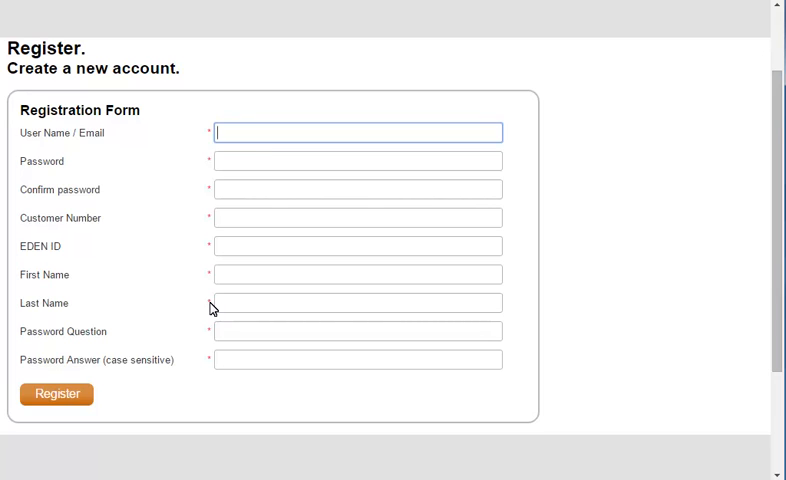
{"action": "type", "text": "your@email.com"}
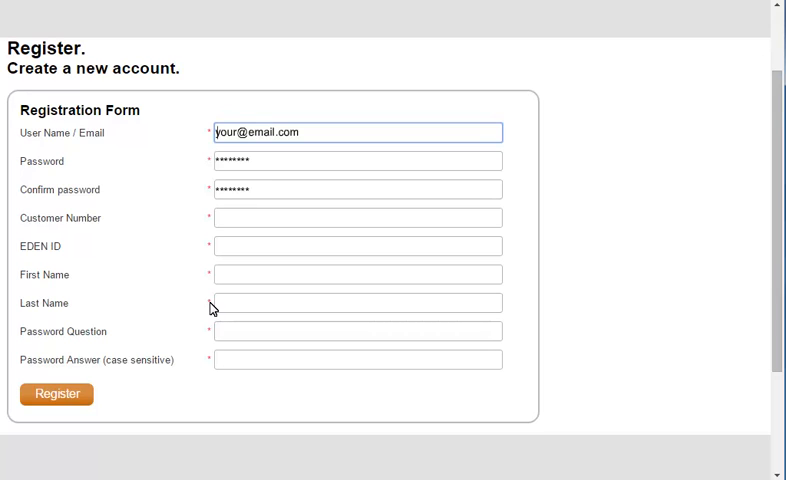
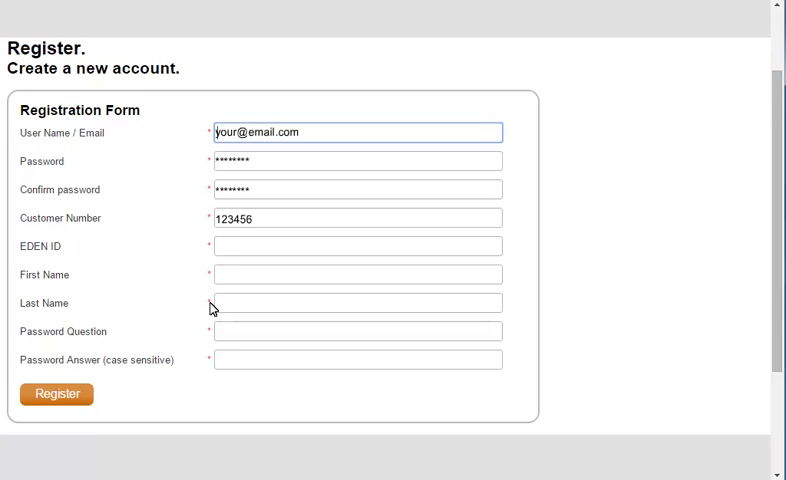
{"action": "type", "text": "EDENMN"}
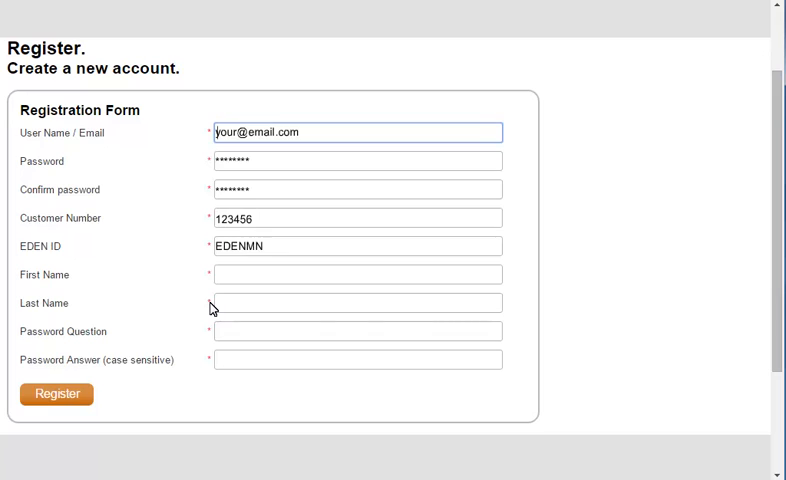
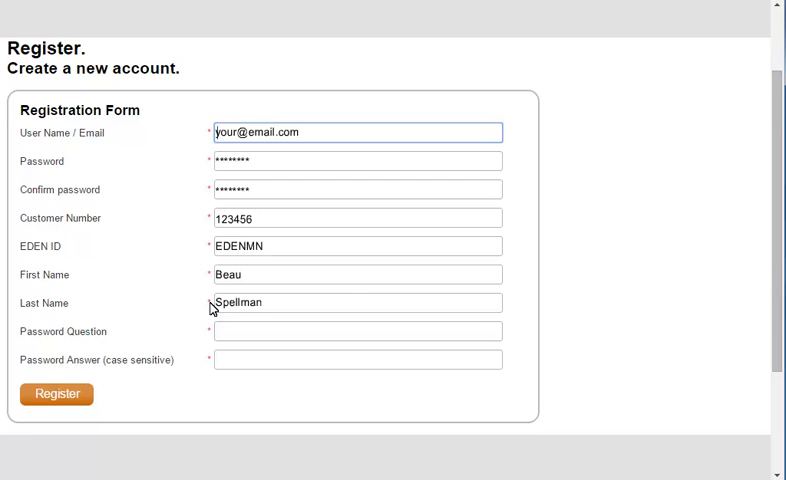
{"action": "type", "text": "Any question?"}
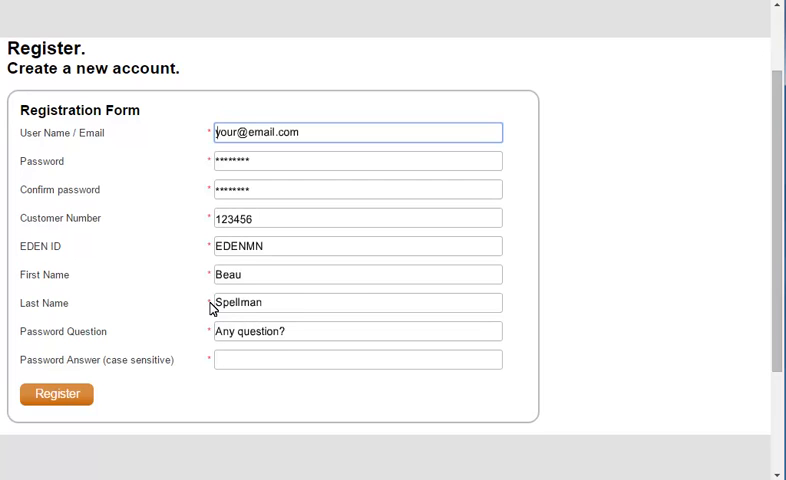
{"action": "type", "text": "Answer"}
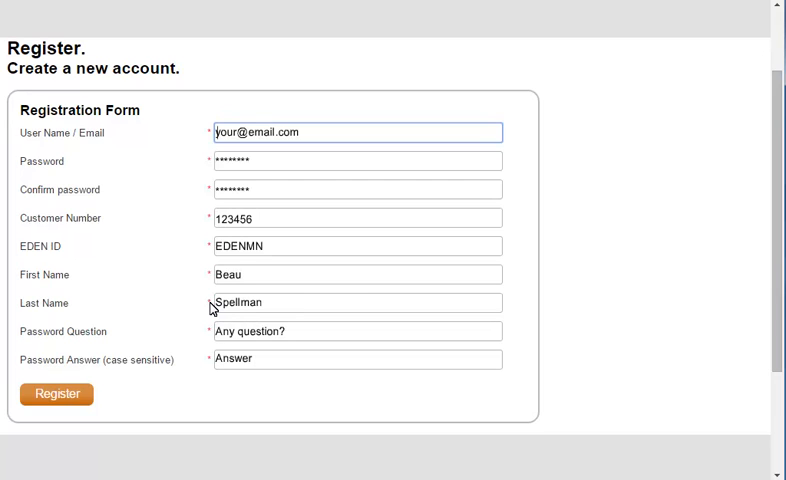